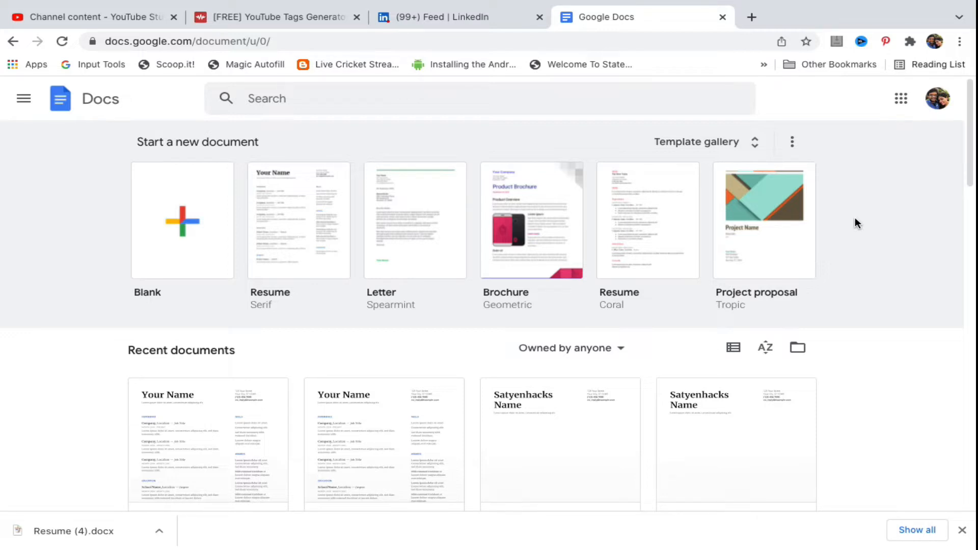
{"action": "mouse_move", "coordinate": [383, 126]}
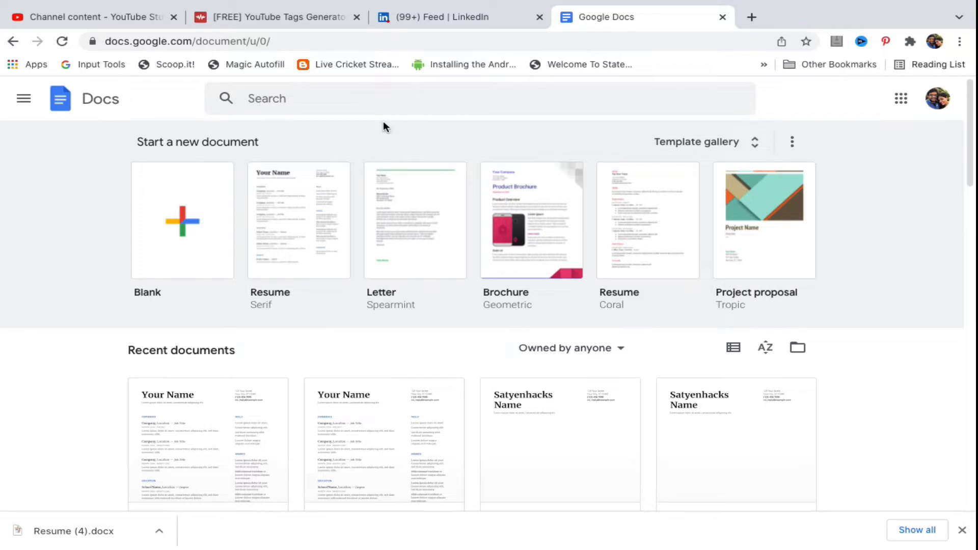
{"action": "mouse_move", "coordinate": [299, 220]}
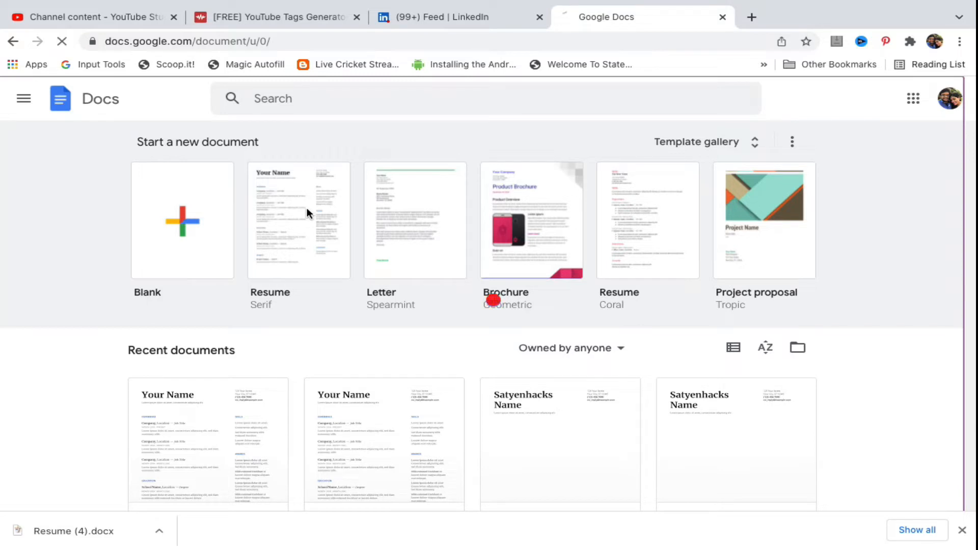
Create a new Resume document from the Serif resume template in the gallery.
{"action": "left_click", "coordinate": [299, 220]}
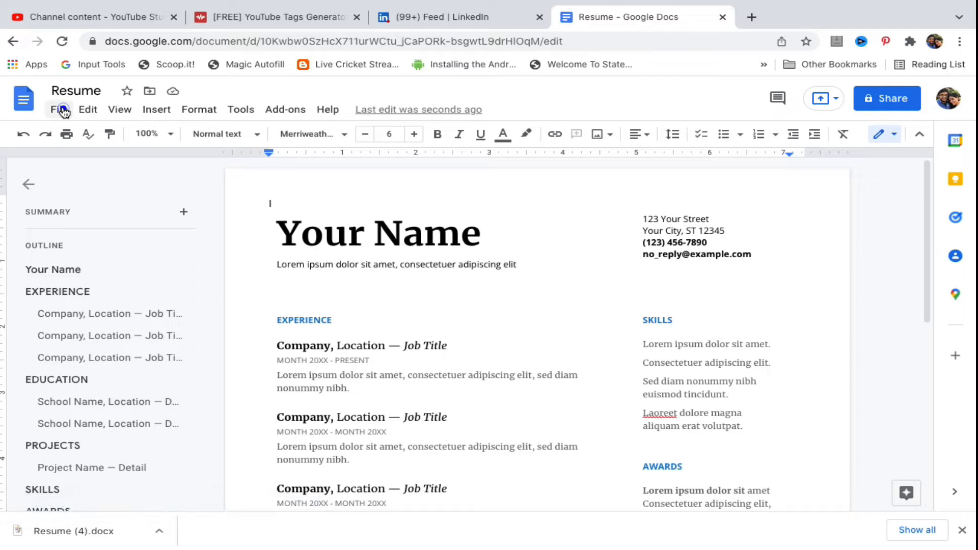
Download the document as Resume.pdf and view it in a new Chrome tab.
{"action": "left_click", "coordinate": [59, 109]}
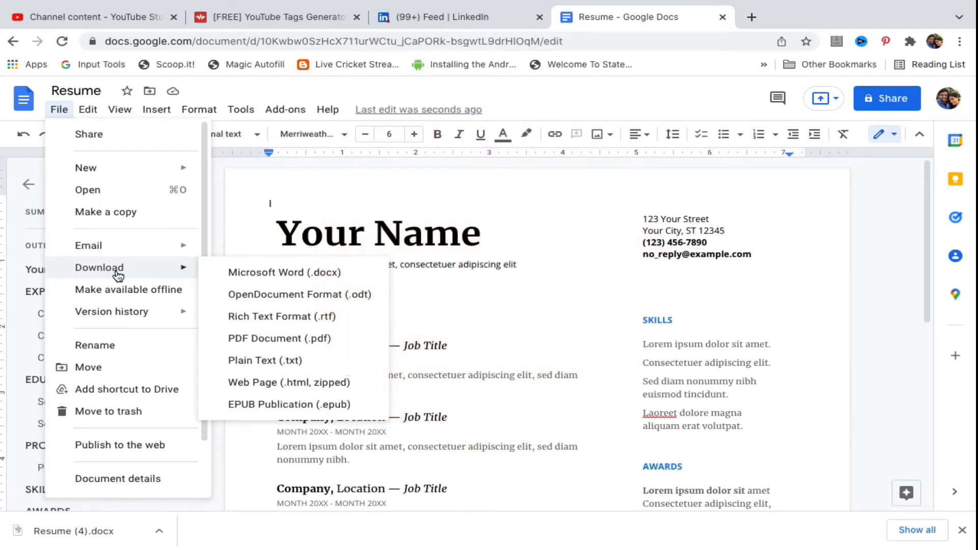
{"action": "mouse_move", "coordinate": [278, 338]}
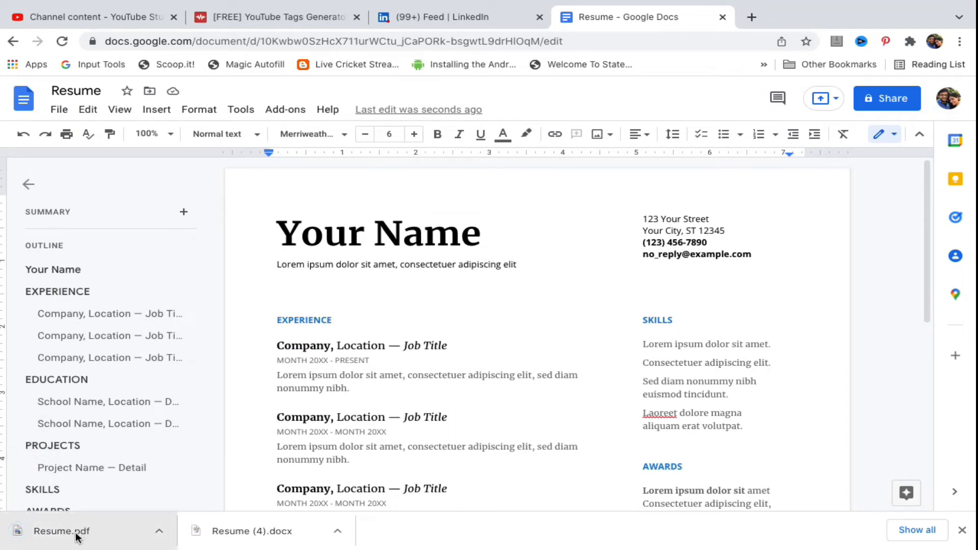
{"action": "left_click", "coordinate": [61, 531]}
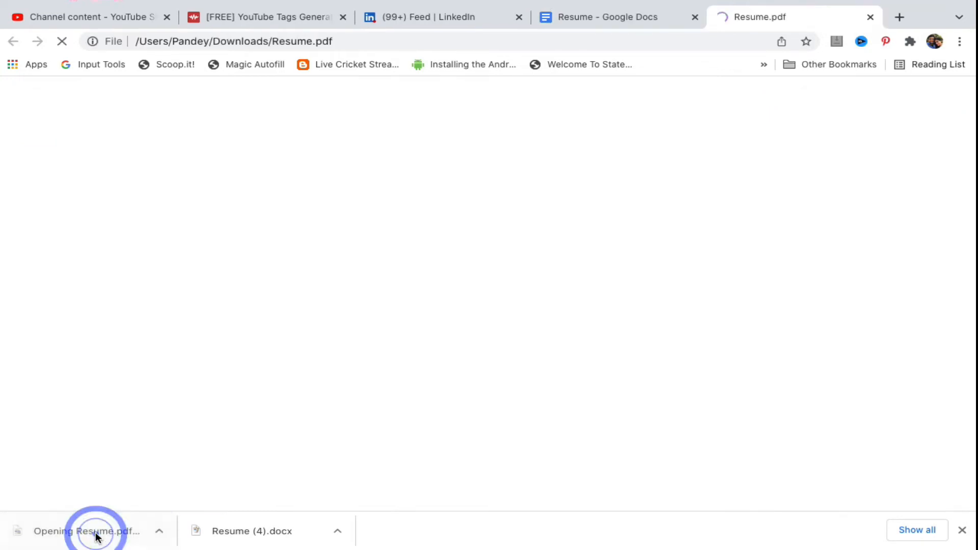